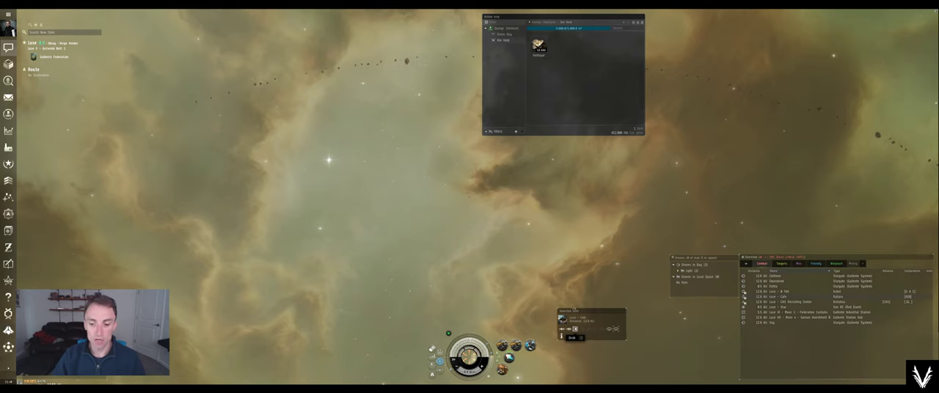
Dock the mining ship at Mayhem And Chaos station from the Selected Item window
left_click(571, 338)
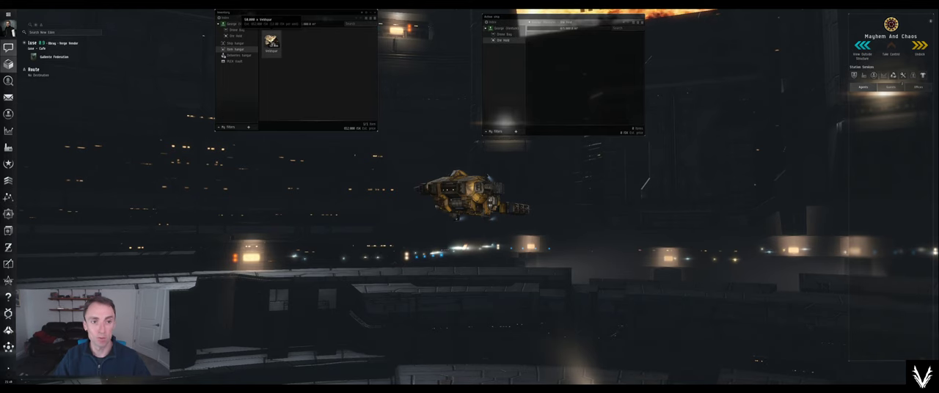
Bring up the context menu for the Veldspar ore in the Item Hangar
right_click(271, 42)
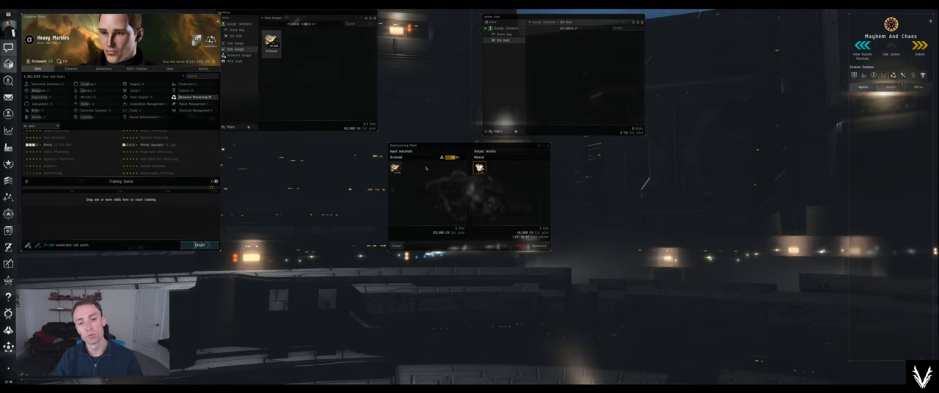
mouse_move(397, 168)
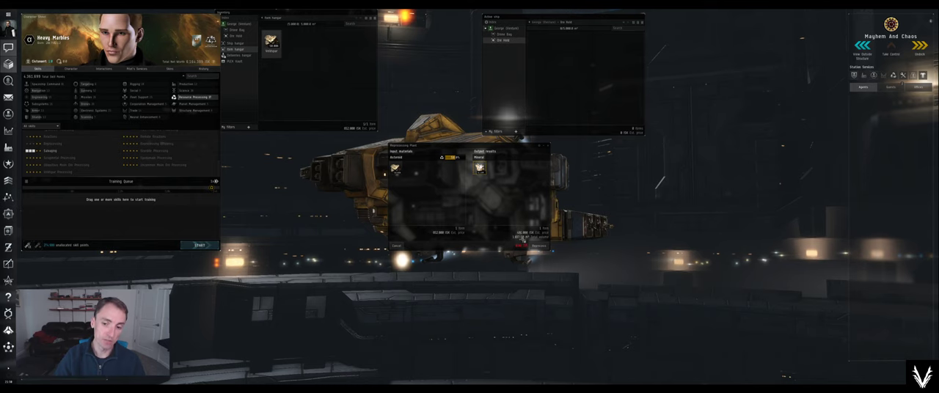
mouse_move(433, 237)
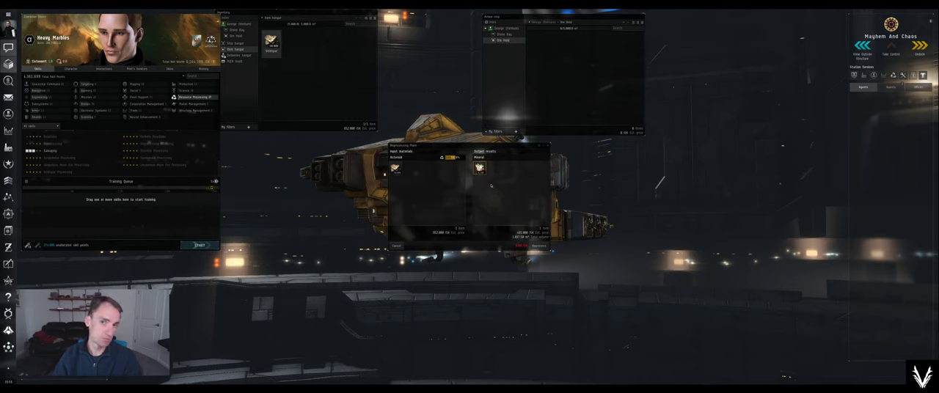
mouse_move(397, 160)
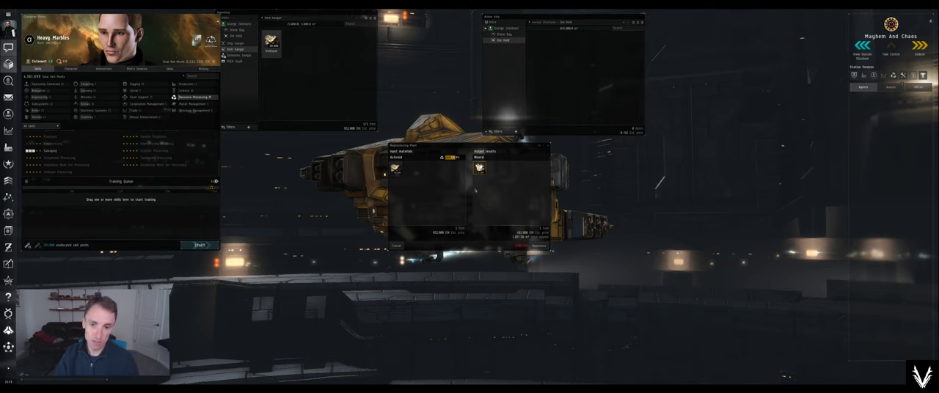
mouse_move(480, 167)
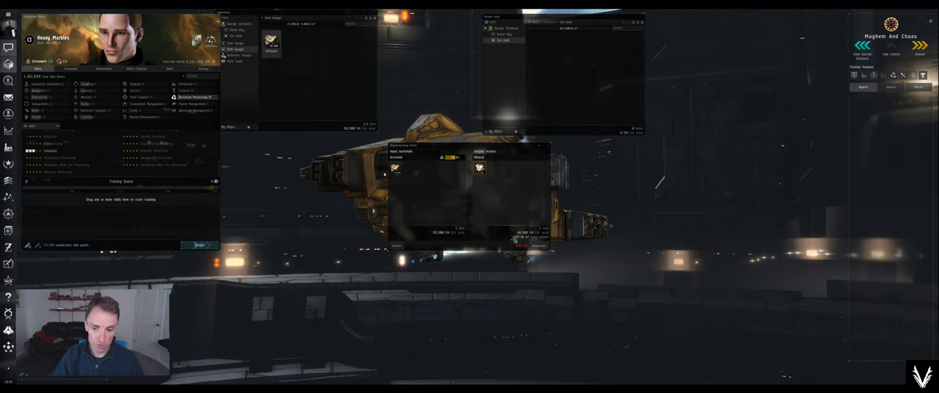
mouse_move(396, 167)
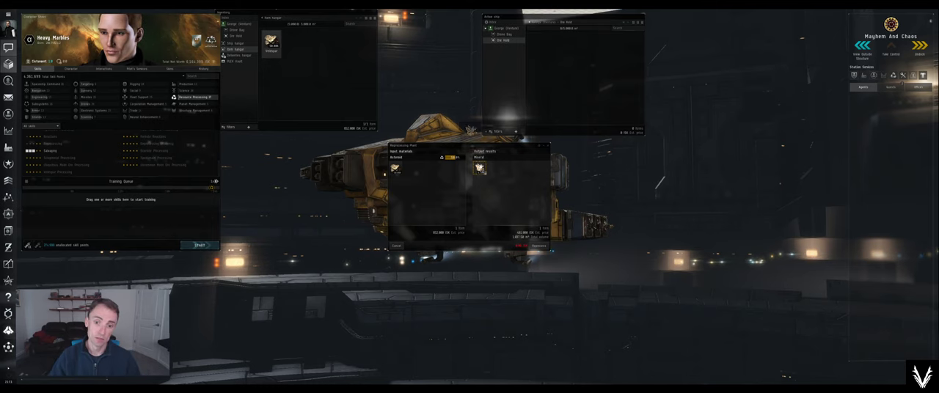
mouse_move(480, 167)
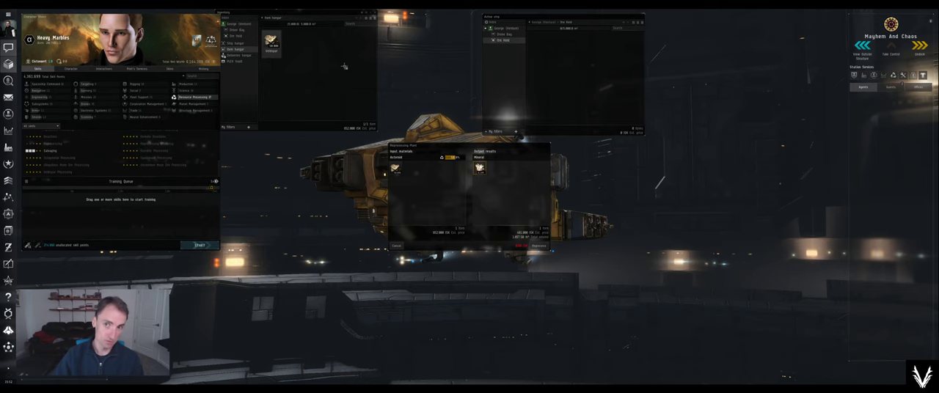
mouse_move(350, 52)
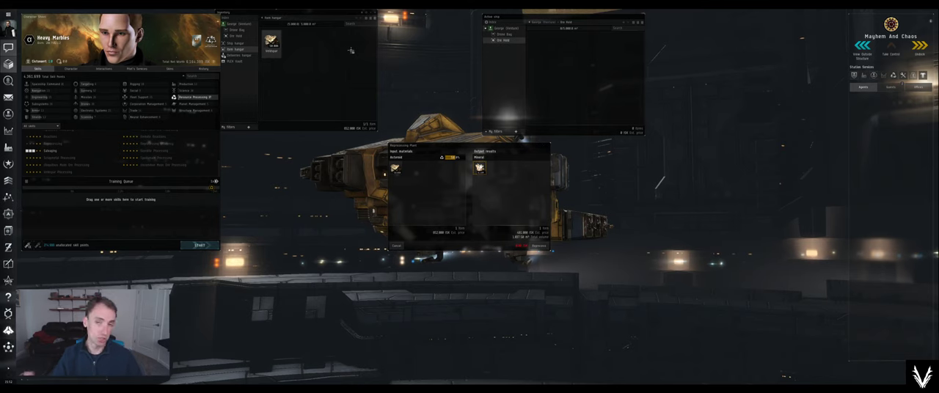
mouse_move(311, 36)
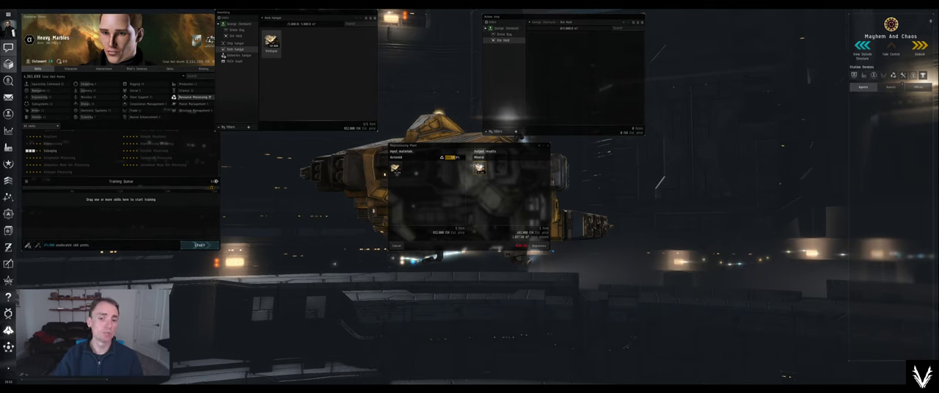
mouse_move(480, 169)
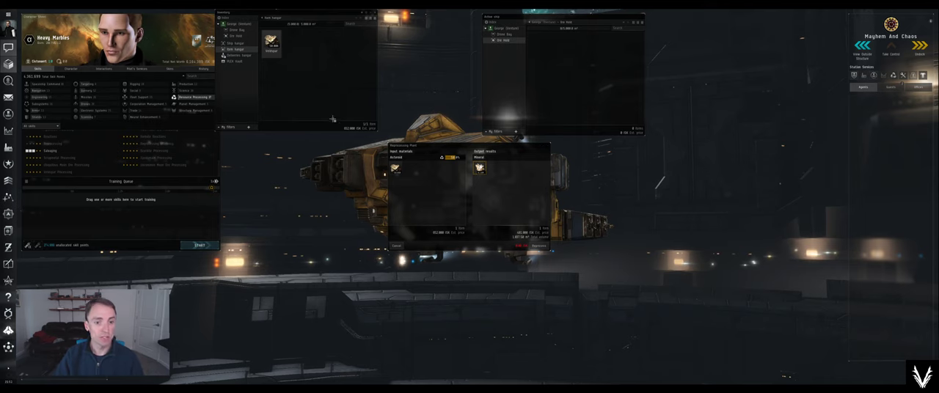
right_click(271, 41)
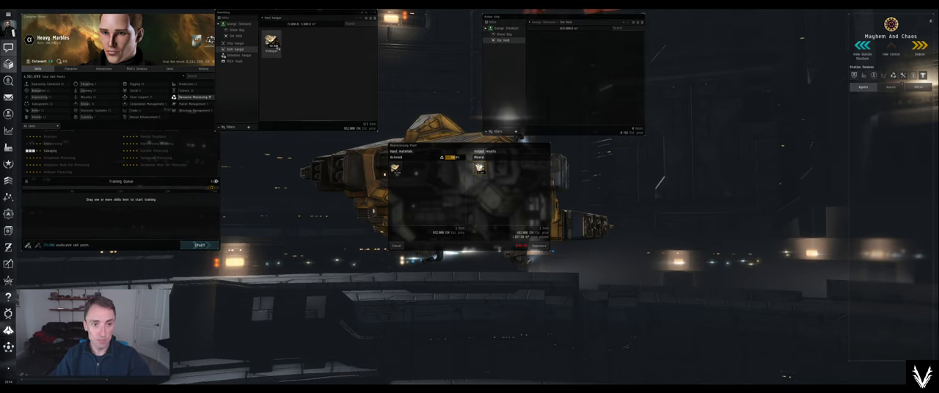
Bring up the context menu for the Veldspar in the Item Hangar to compress it
right_click(275, 40)
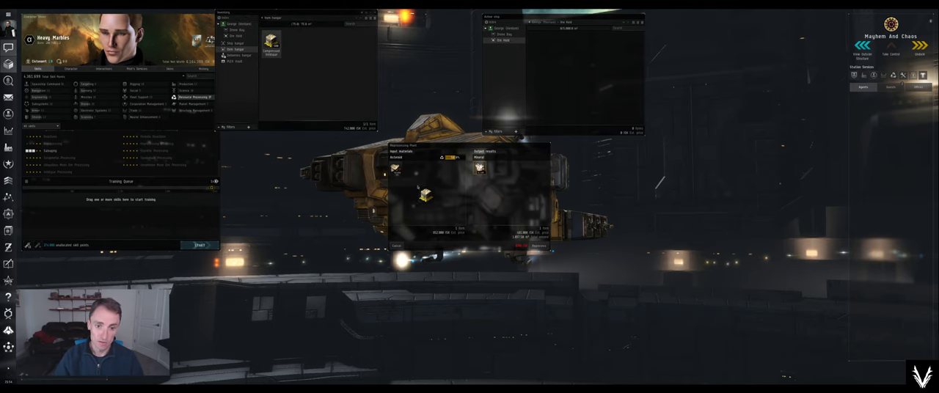
Bring up the context menu for the Compressed Veldspar in the Item Hangar
right_click(394, 167)
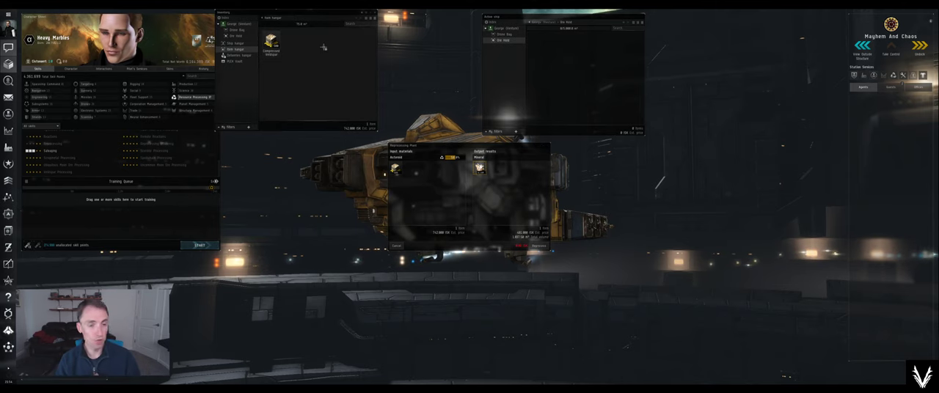
mouse_move(350, 52)
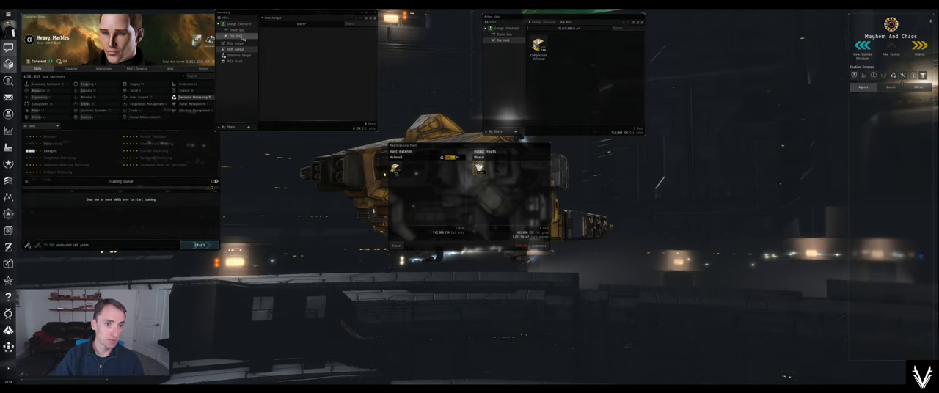
Select Ore Hold in the Inventory tree to view the compressed Veldspar
left_click(234, 35)
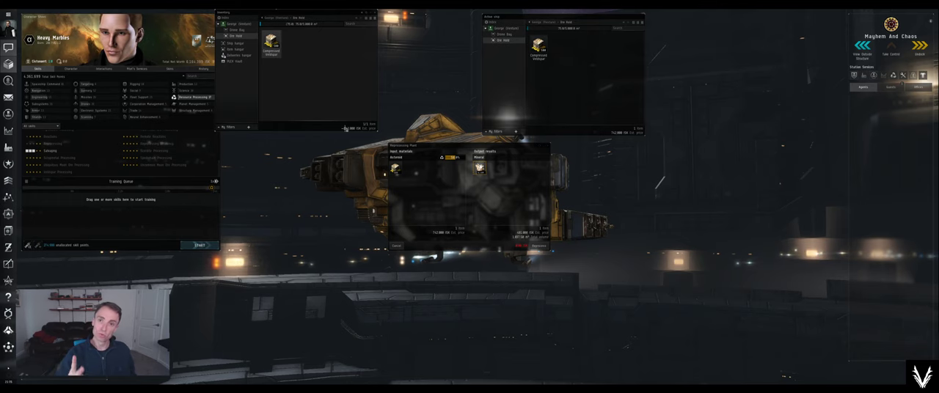
mouse_move(479, 169)
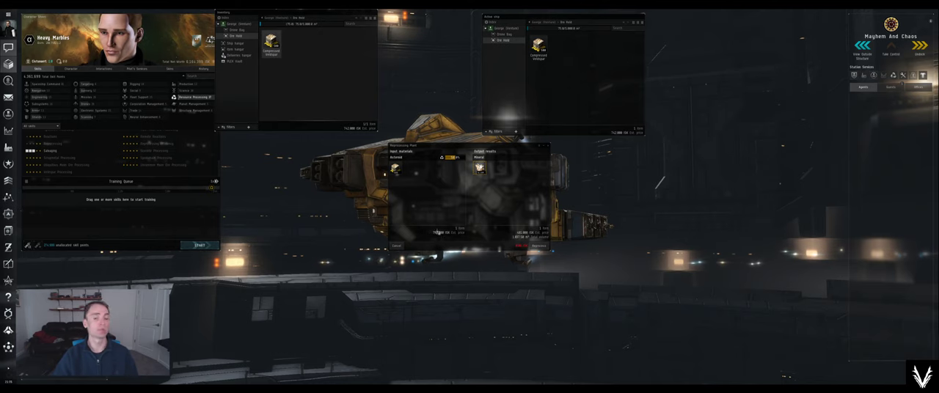
mouse_move(395, 167)
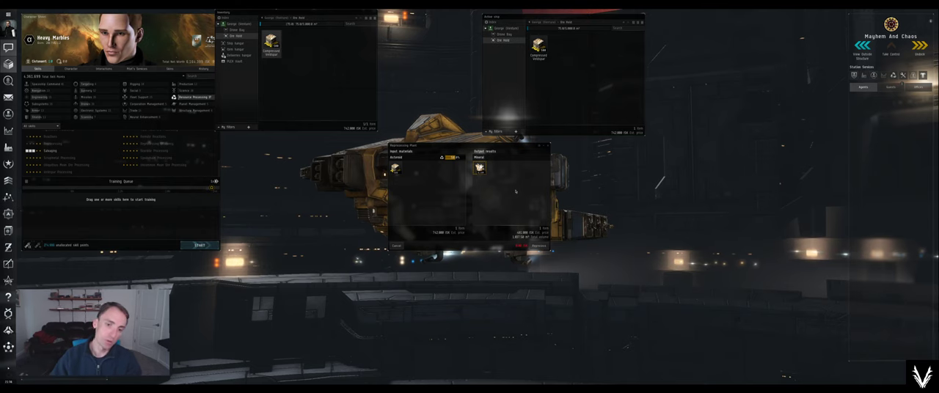
mouse_move(434, 102)
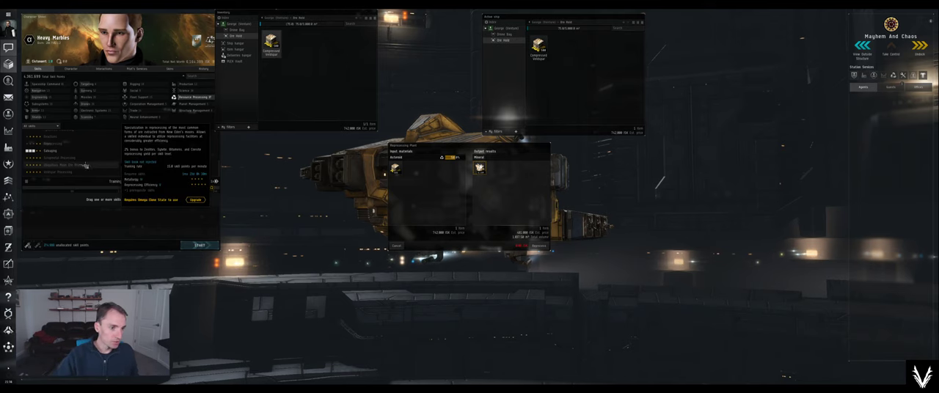
Close the Character Sheet skills window
left_click(58, 157)
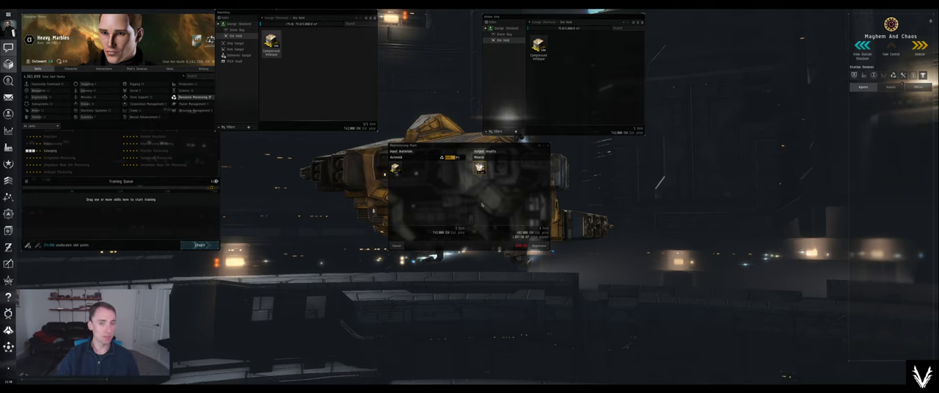
mouse_move(613, 189)
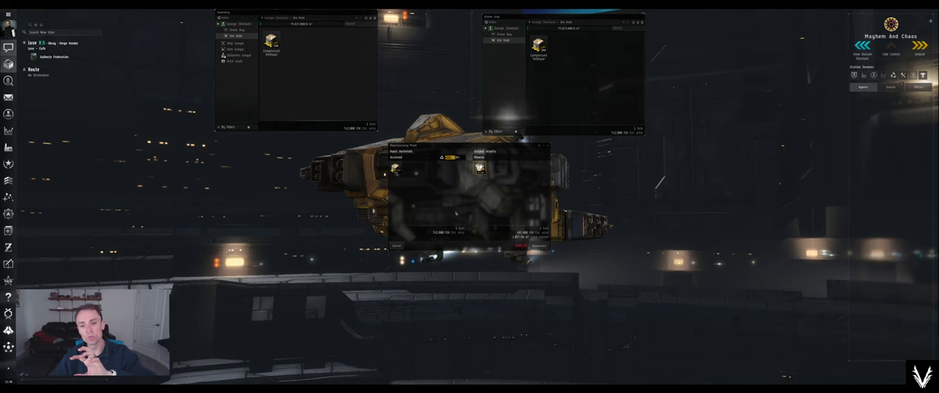
mouse_move(490, 242)
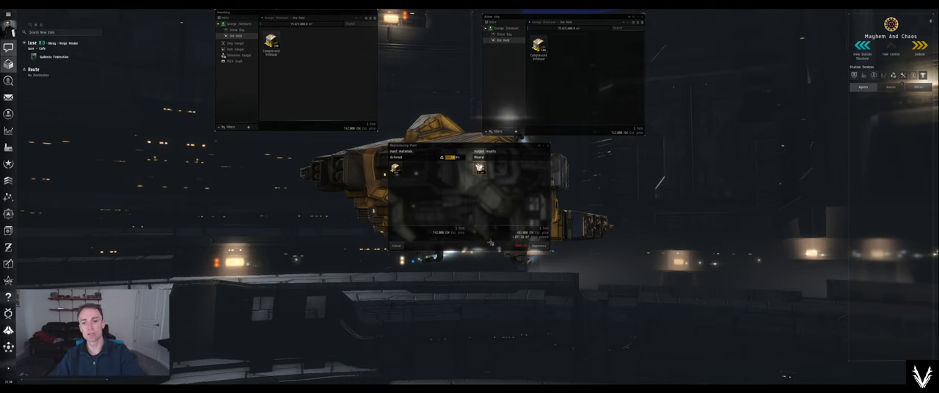